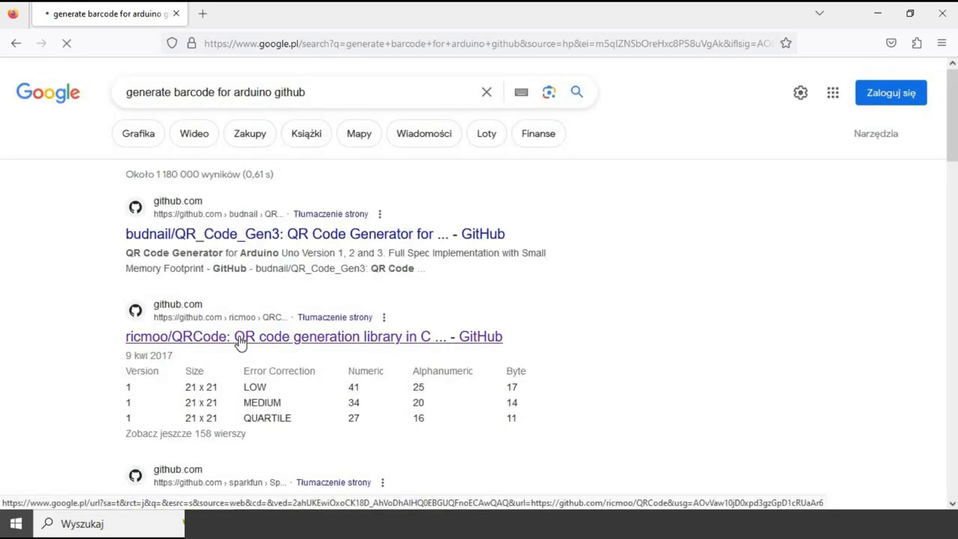
Step: Open the ricmoo/QRCode GitHub library page from the Google results
{"action": "left_click", "coordinate": [238, 336]}
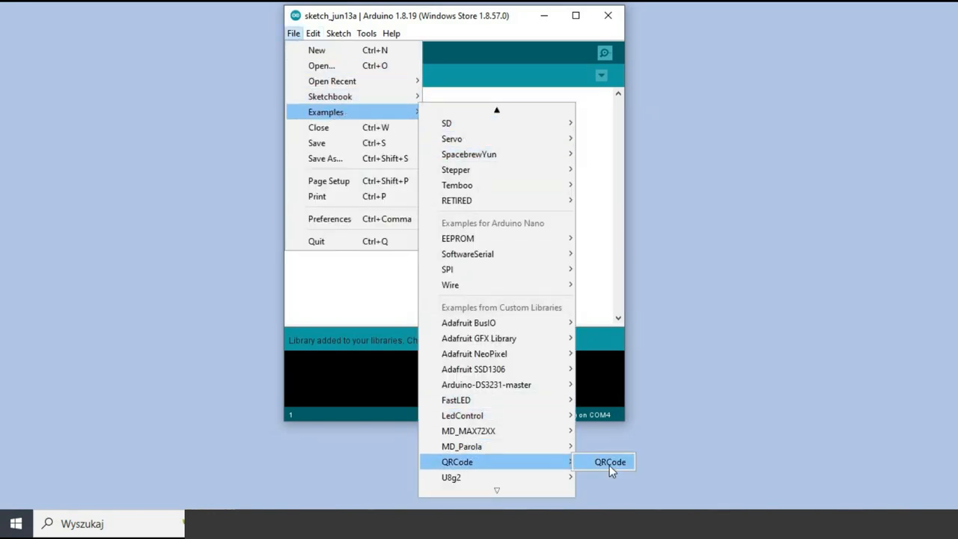
Step: Open the QRCode library example sketch and maximize its window
{"action": "left_click", "coordinate": [609, 462]}
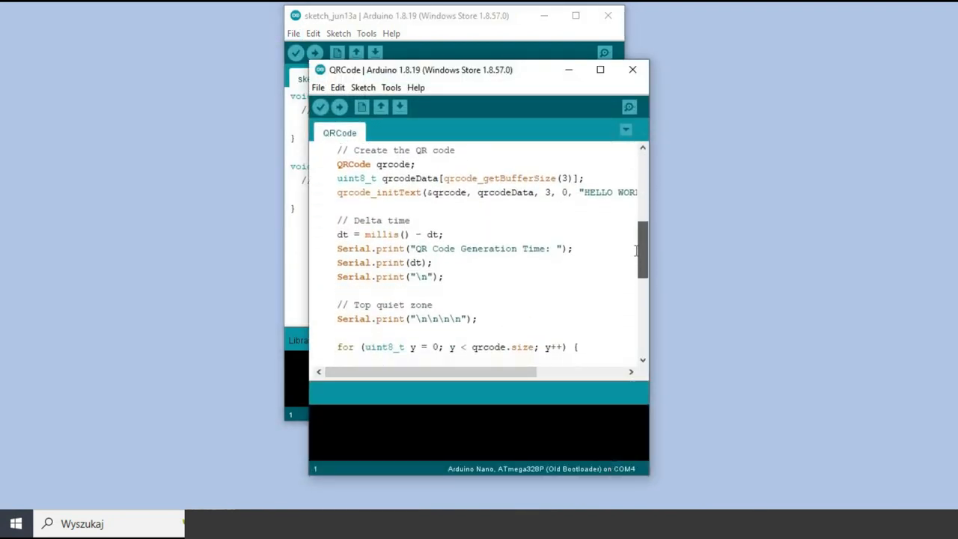
{"action": "left_click", "coordinate": [599, 70]}
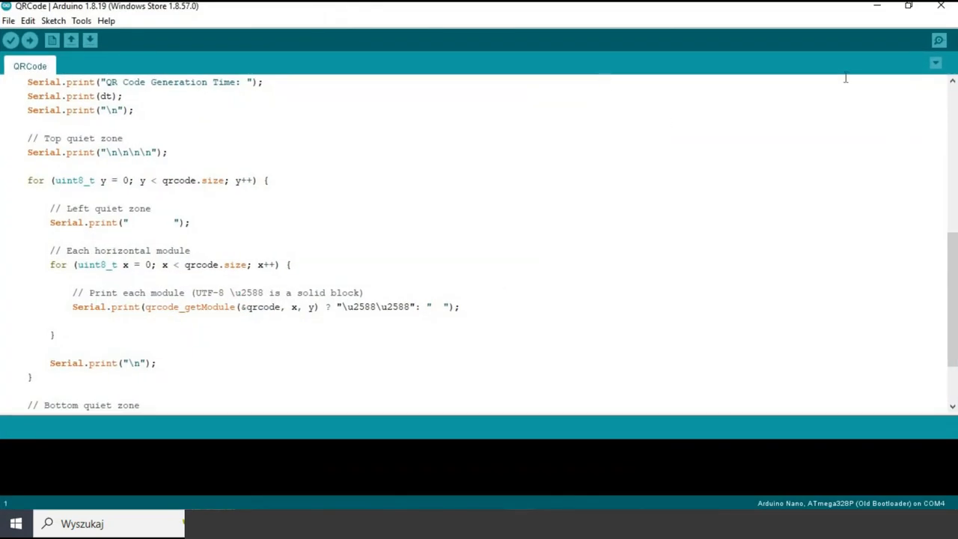
{"action": "scroll", "scroll_direction": "up", "scroll_amount": 3}
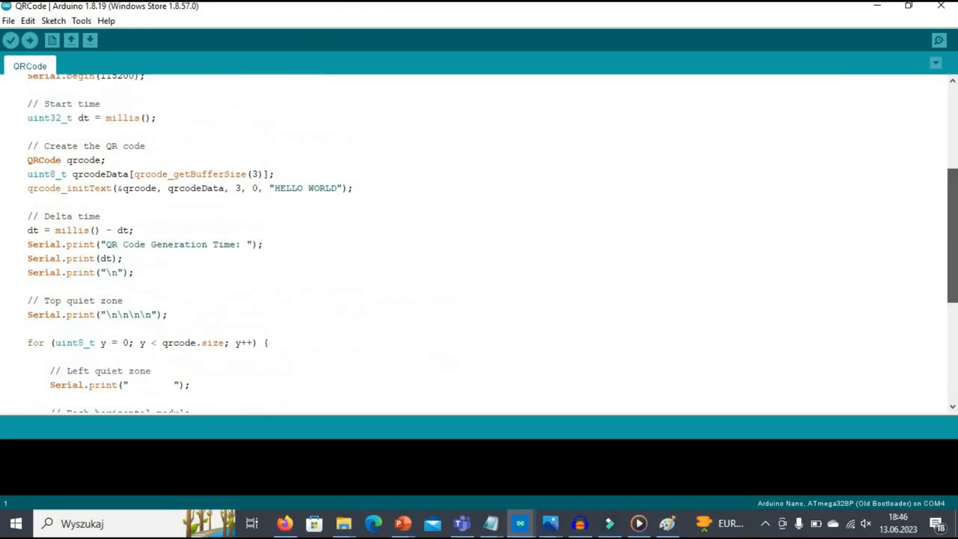
Step: Upload the example to the Nano, check the printed QR code, and close the COM4 output
{"action": "left_click", "coordinate": [10, 39]}
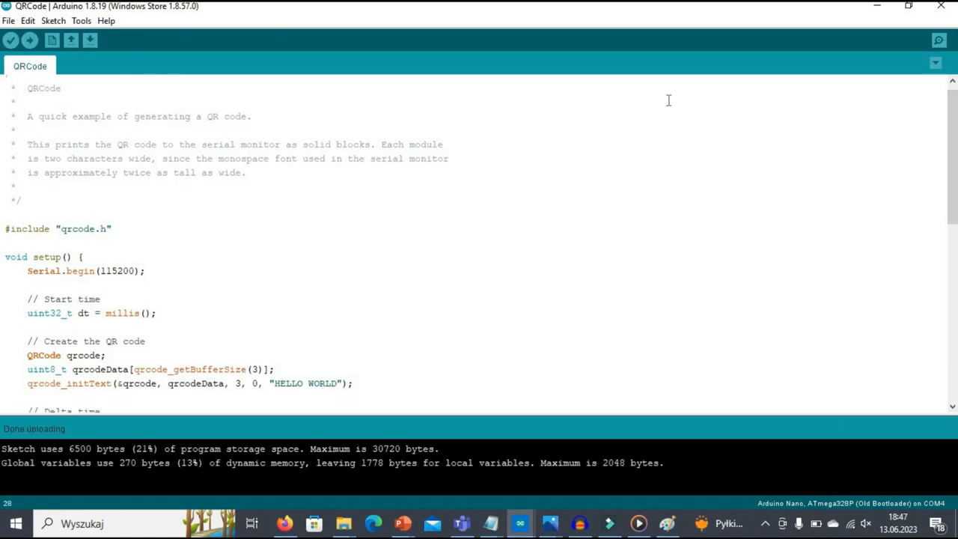
{"action": "left_click", "coordinate": [938, 40]}
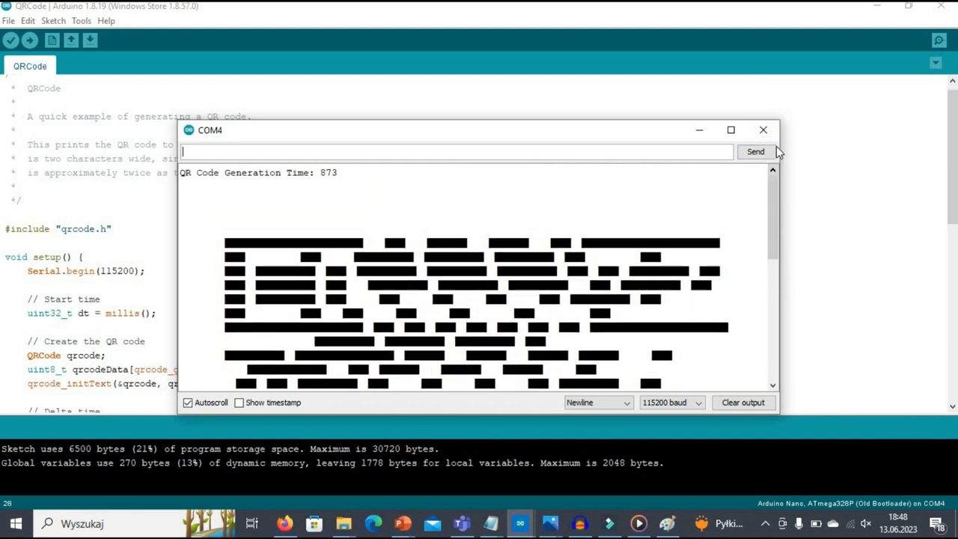
{"action": "mouse_move", "coordinate": [763, 131]}
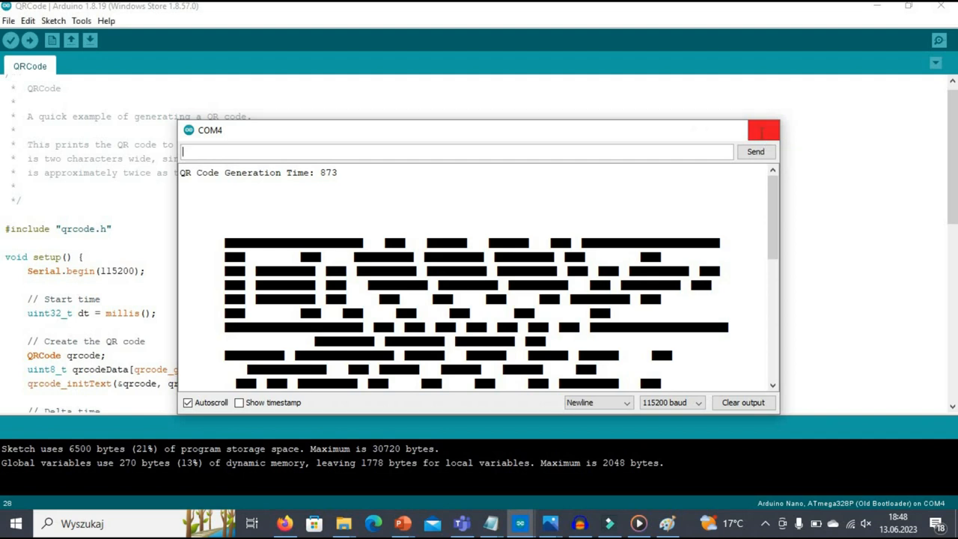
{"action": "left_click", "coordinate": [763, 129]}
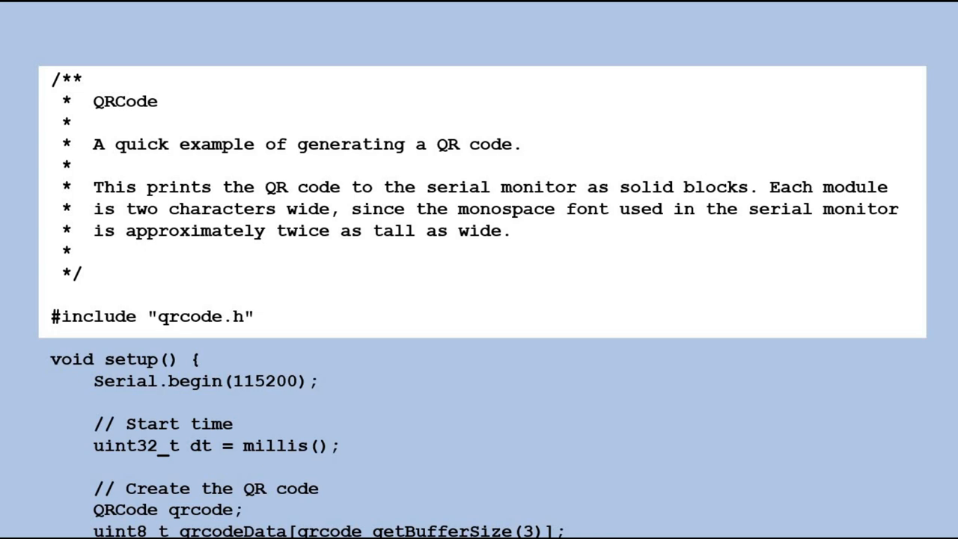
Step: Review the example code while reducing it to the qrcode.h include and empty setup()
{"action": "scroll", "scroll_direction": "down", "scroll_amount": 3}
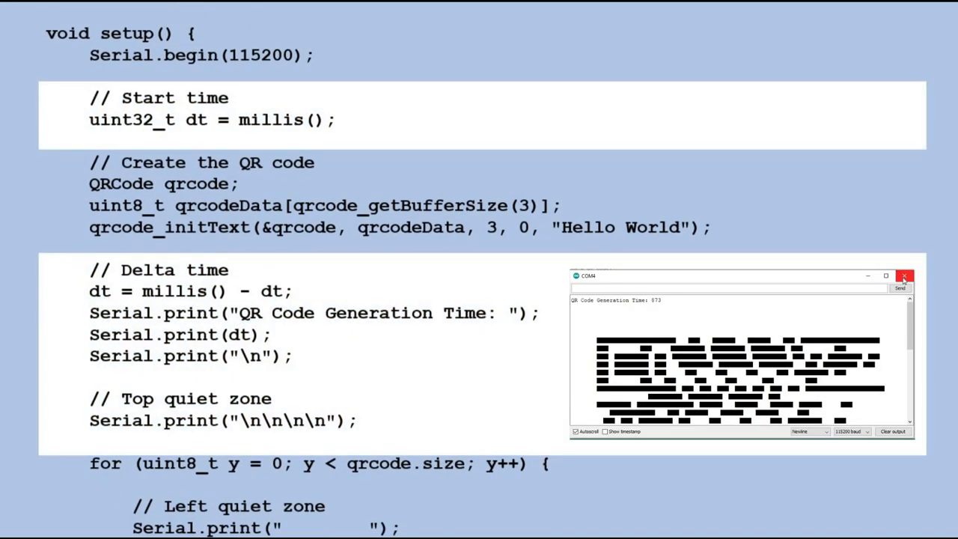
{"action": "left_click", "coordinate": [905, 275]}
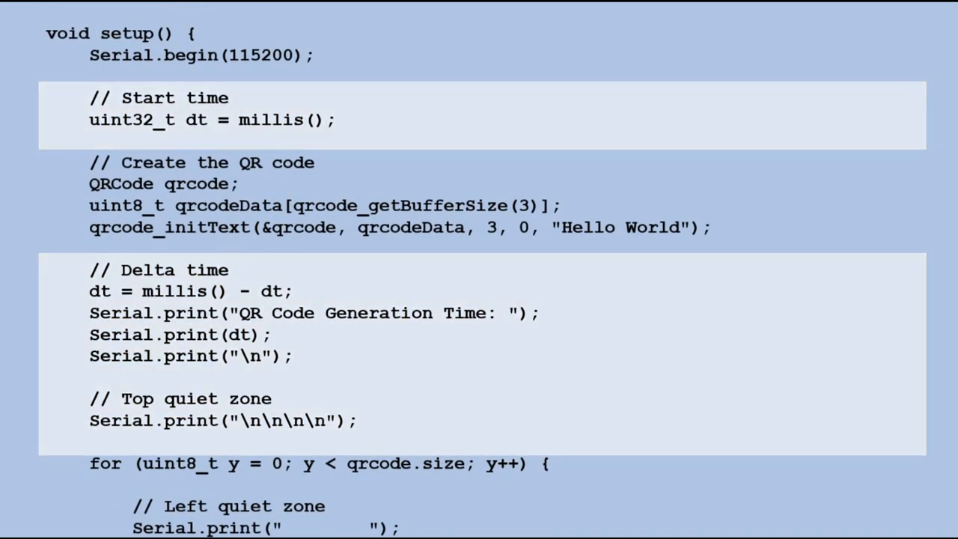
{"action": "scroll", "scroll_direction": "down", "scroll_amount": 3}
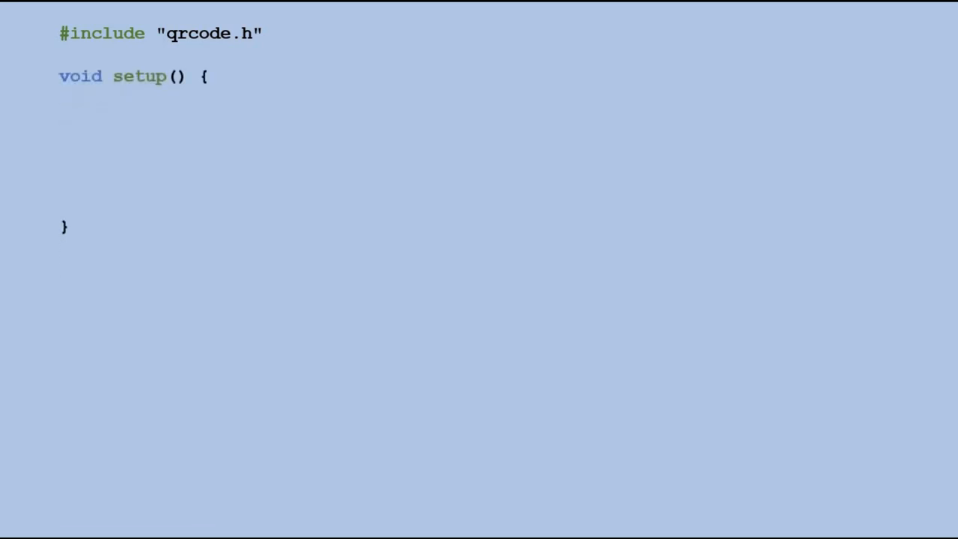
Step: Add Serial.begin(115200), a QRCode declaration and qrcode_initText for "Hello World" in setup()
{"action": "type", "text": "Serial.begin(115200);"}
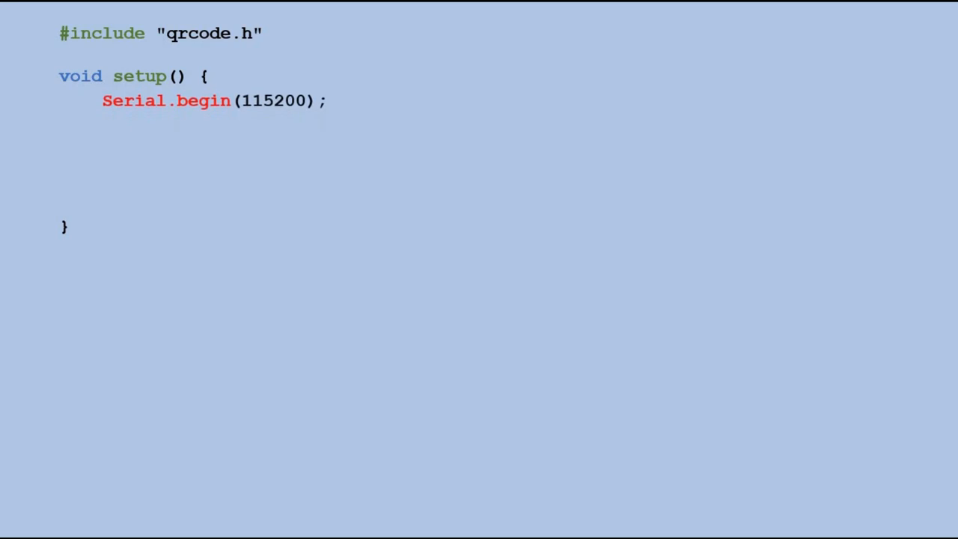
{"action": "type", "text": "// Create the QR code"}
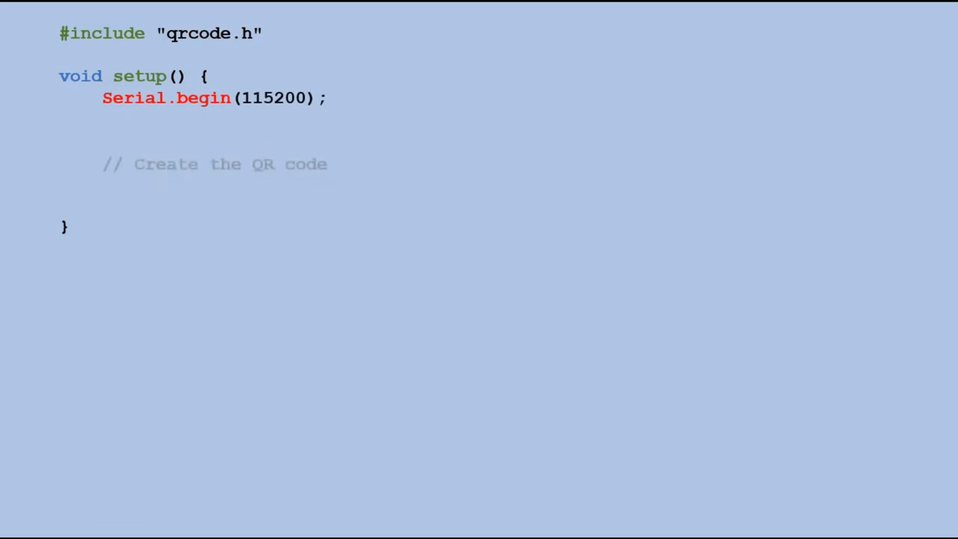
{"action": "type", "text": "QRCode qrcode;"}
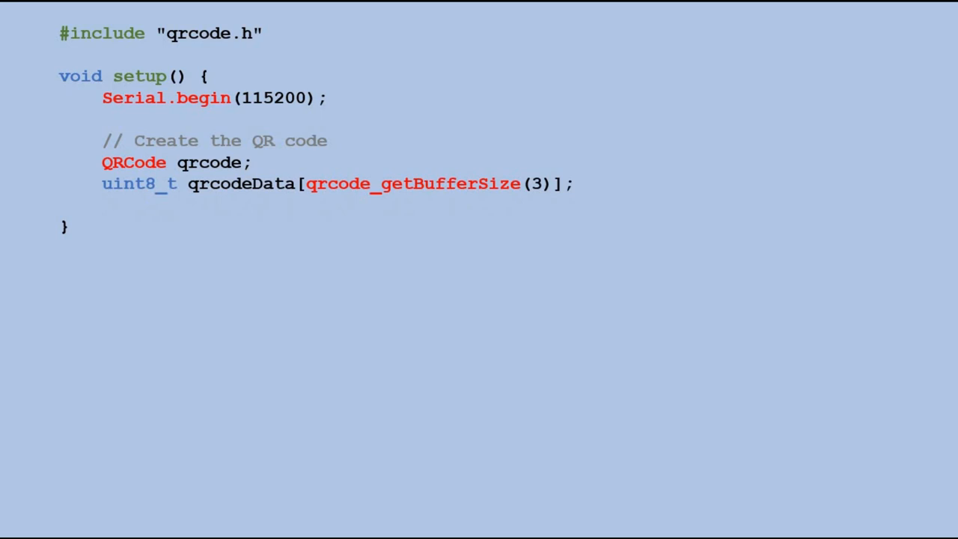
{"action": "type", "text": "qrcode_initText(&qrcode, qrcodeData, 3, 0, \"Hello World\");"}
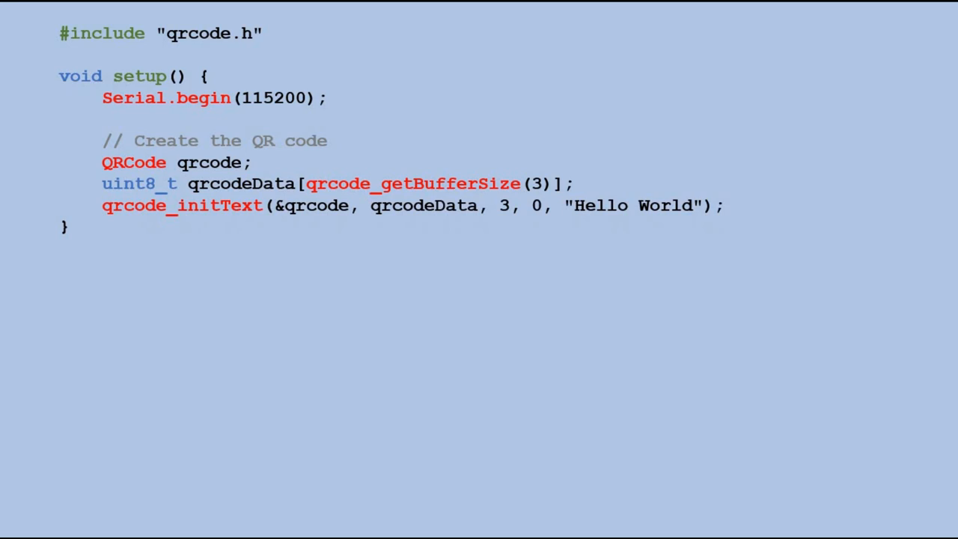
{"action": "double_click", "coordinate": [311, 205]}
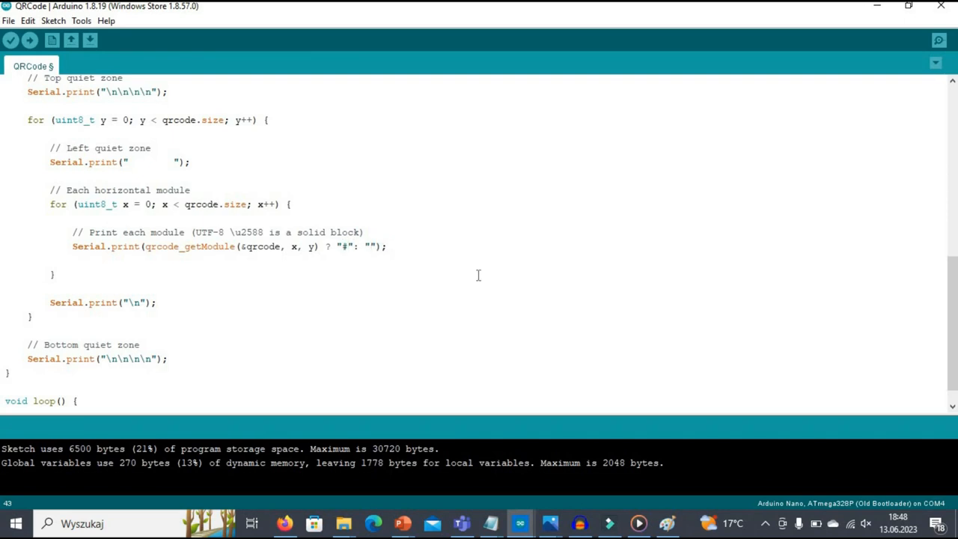
Step: Upload the sketch to the board and inspect the printed QR code in the serial output
{"action": "left_click", "coordinate": [29, 40]}
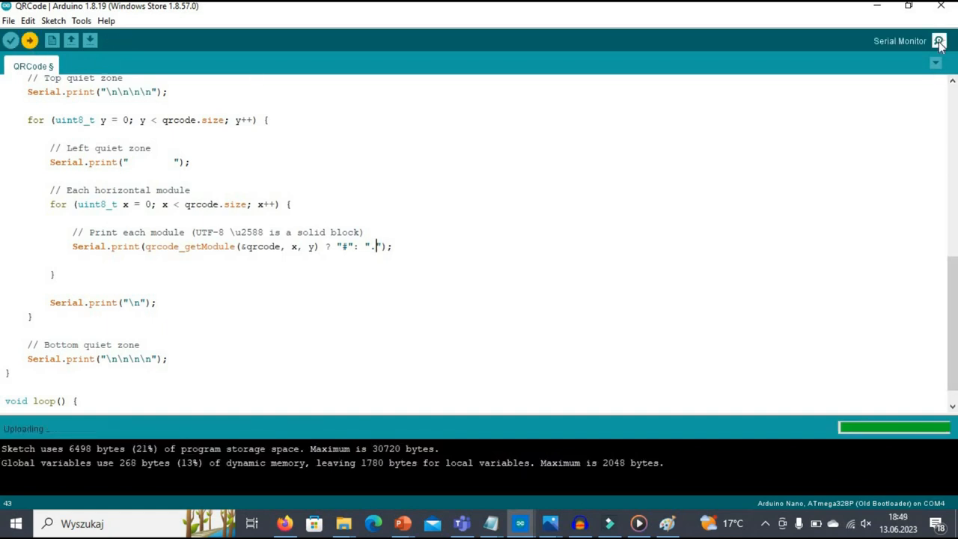
{"action": "left_click", "coordinate": [939, 41]}
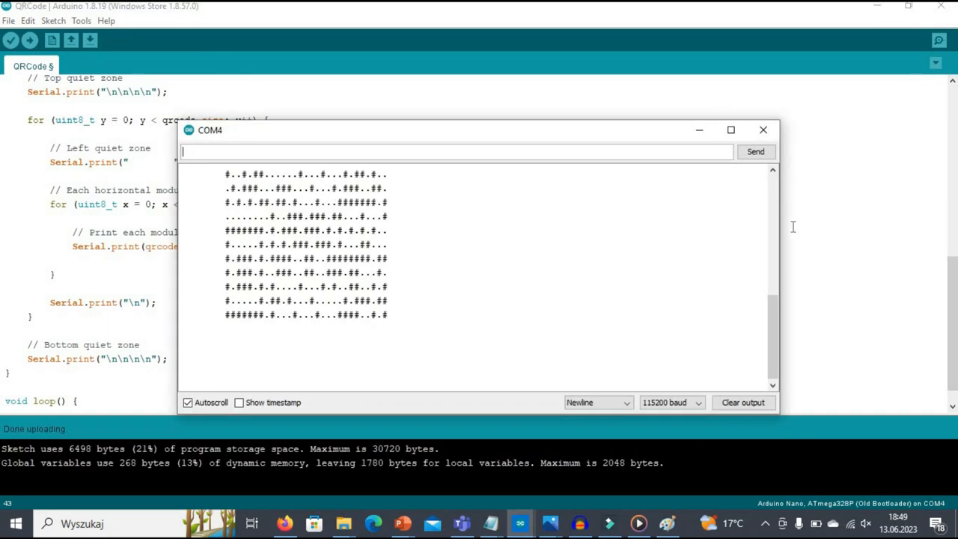
{"action": "scroll", "scroll_direction": "down", "scroll_amount": 3}
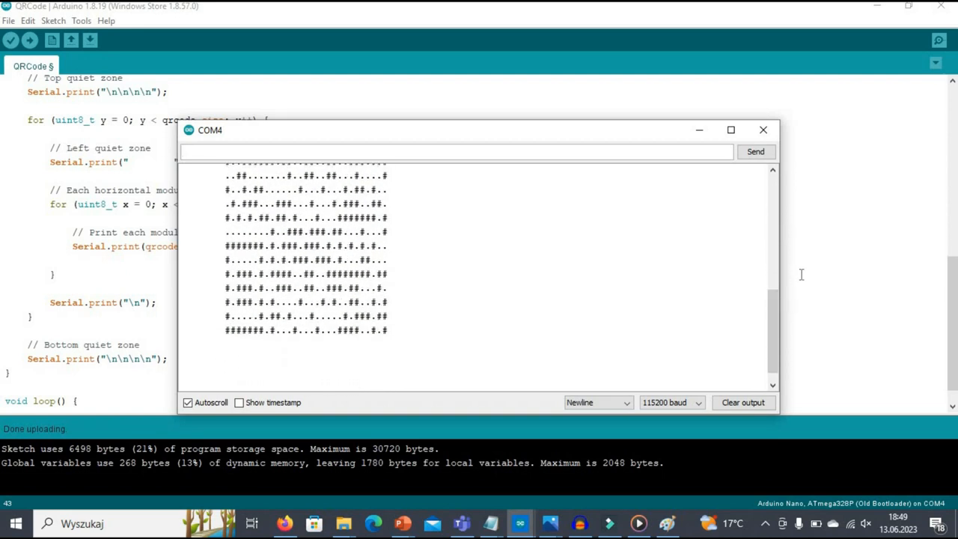
Step: Print modules as "#," and ".,", re-upload, and reopen the serial output
{"action": "left_click", "coordinate": [763, 129]}
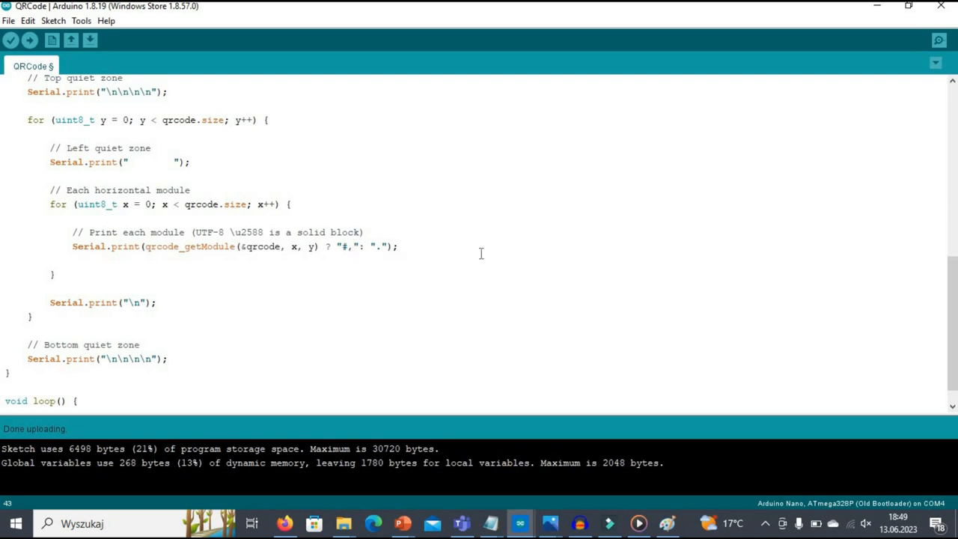
{"action": "left_click", "coordinate": [30, 40]}
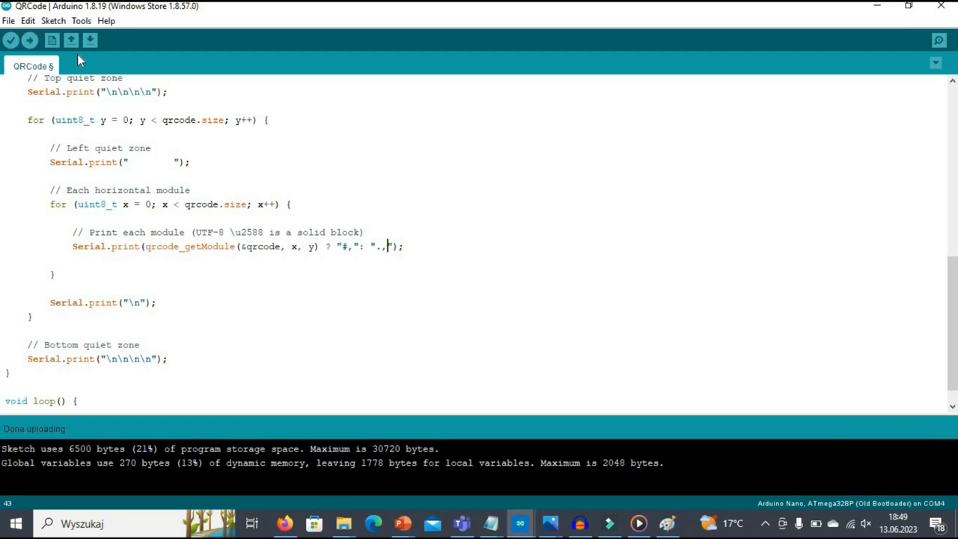
{"action": "left_click", "coordinate": [938, 40]}
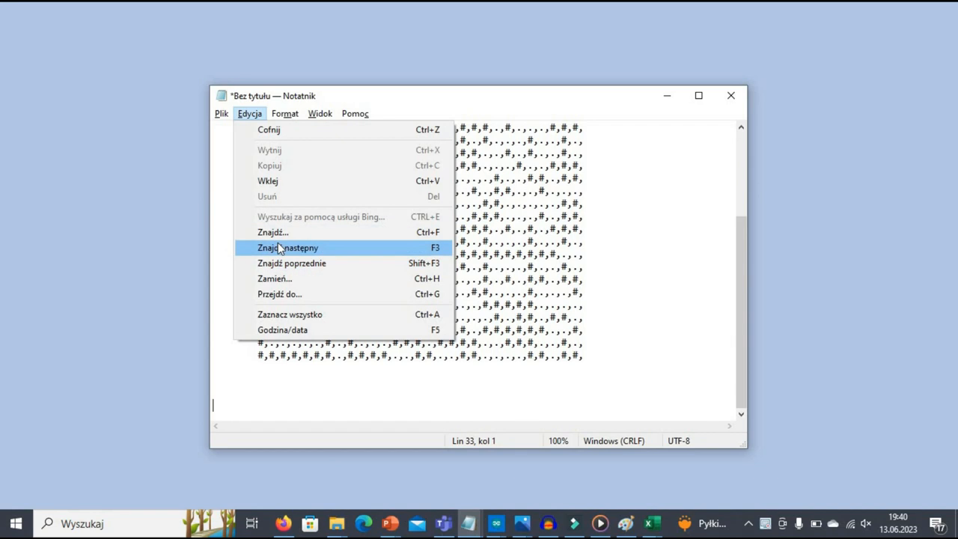
Step: Replace all dots in the QR text with blanks and save it as qrcode.txt
{"action": "left_click", "coordinate": [274, 279]}
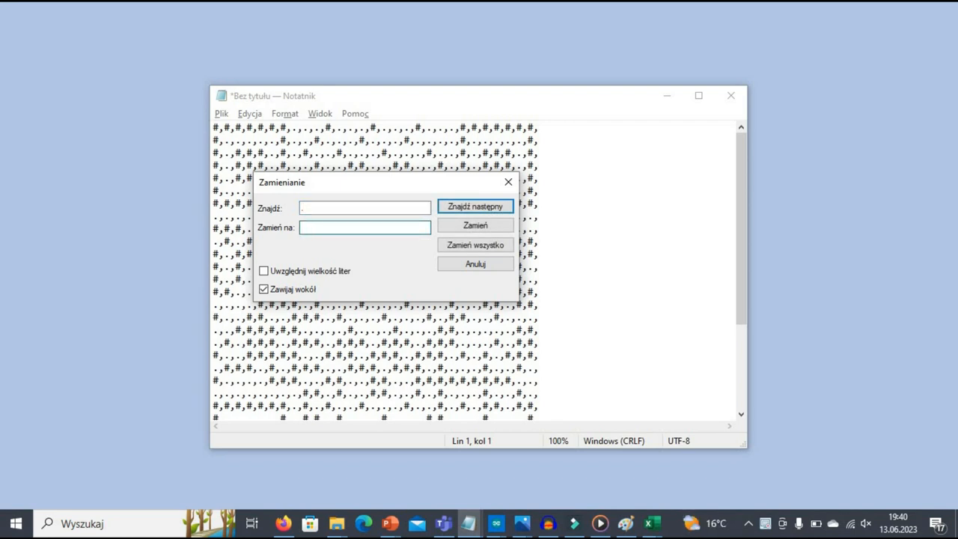
{"action": "left_click", "coordinate": [221, 113]}
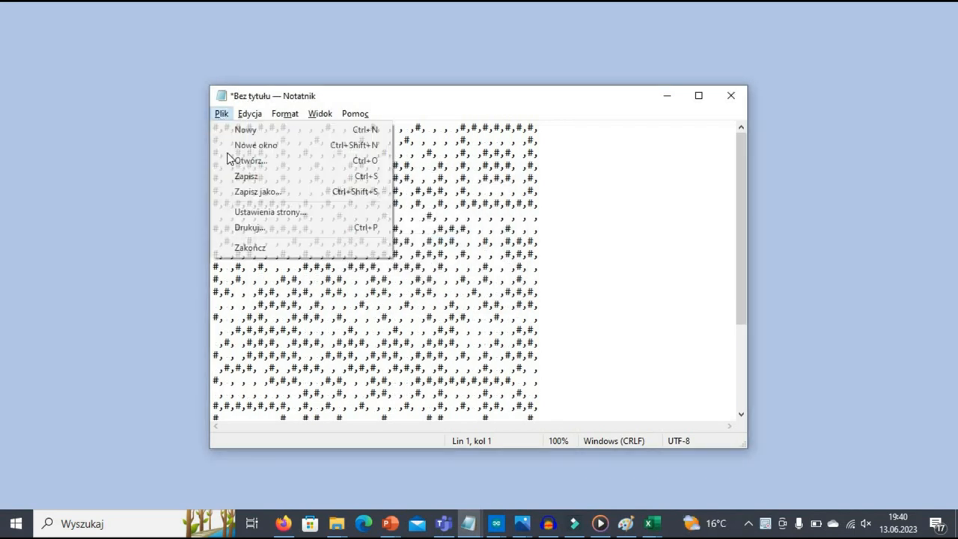
{"action": "left_click", "coordinate": [256, 191]}
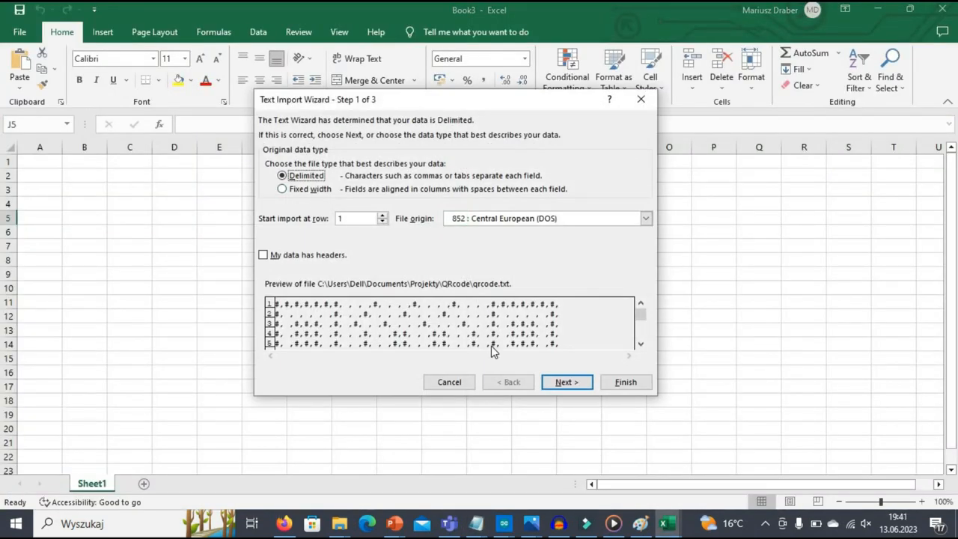
Step: Import qrcode.txt with comma delimiters and apply a smaller row height to the grid
{"action": "left_click", "coordinate": [567, 382]}
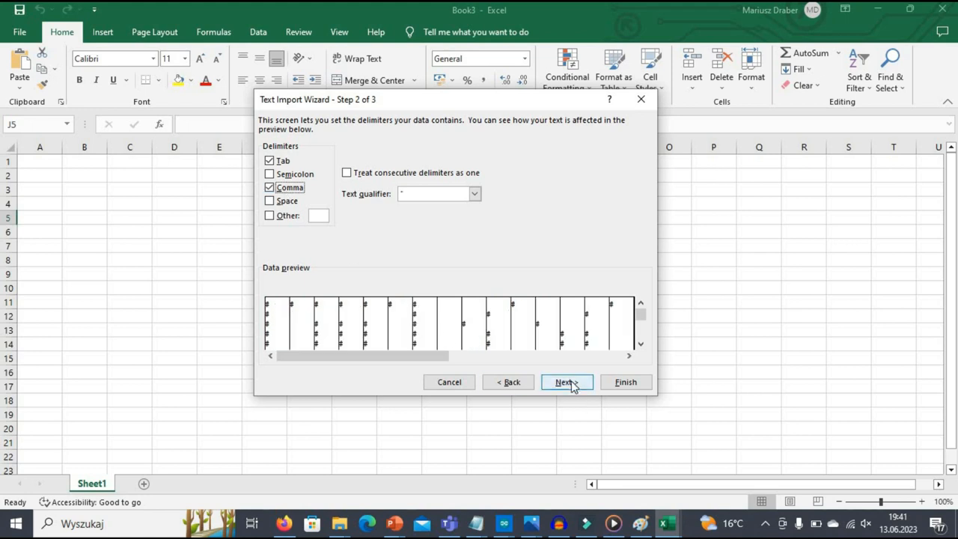
{"action": "left_click", "coordinate": [626, 382]}
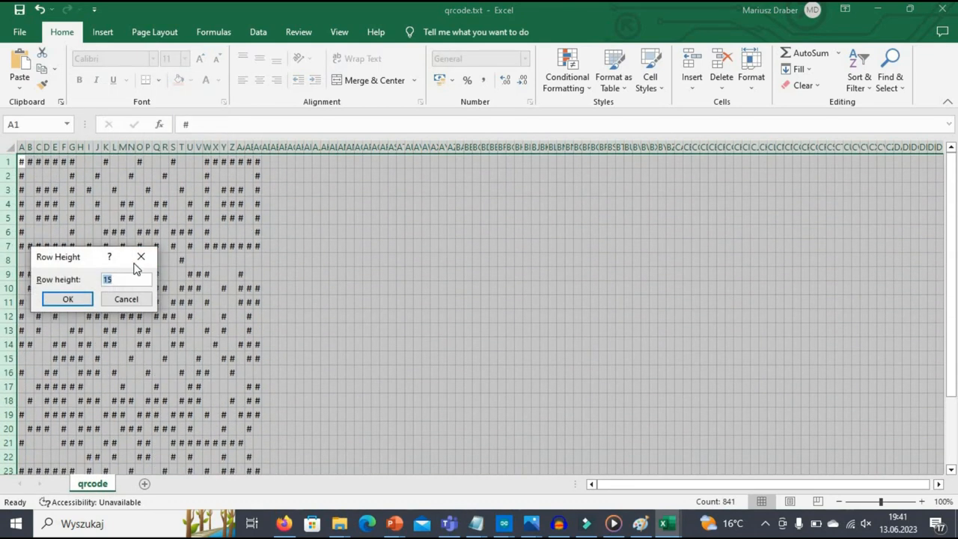
{"action": "left_click", "coordinate": [67, 299]}
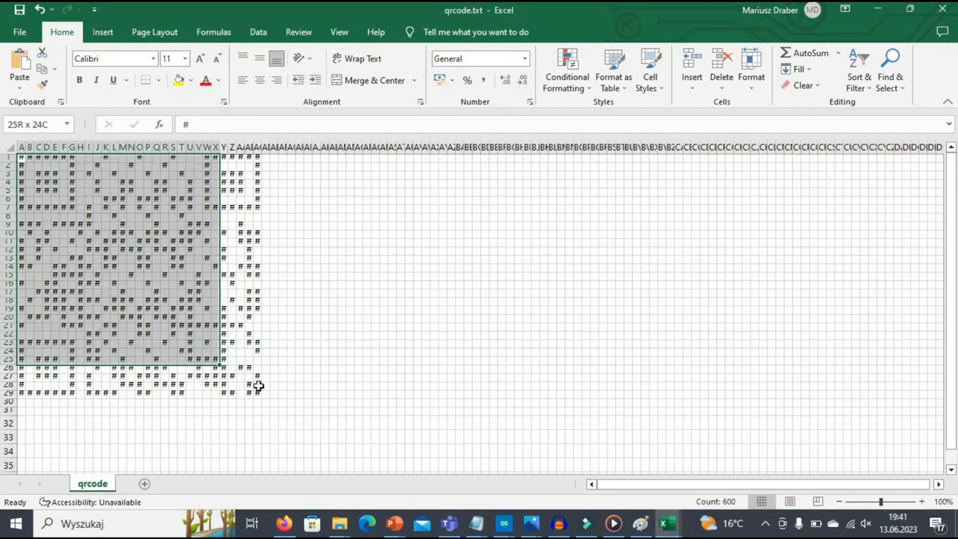
Step: Add a Conditional Formatting rule filling cells equal to # with black
{"action": "left_click", "coordinate": [566, 67]}
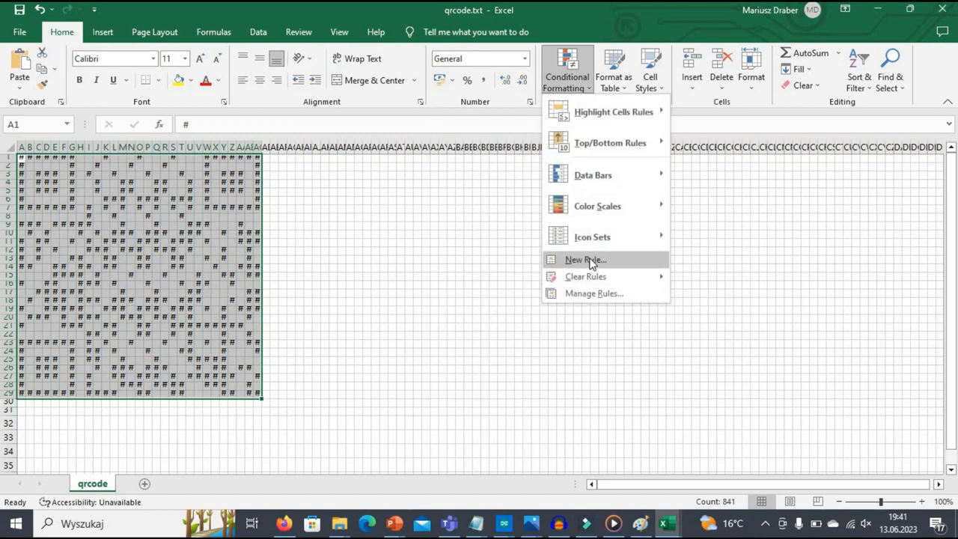
{"action": "left_click", "coordinate": [585, 260]}
{"action": "type", "text": "#"}
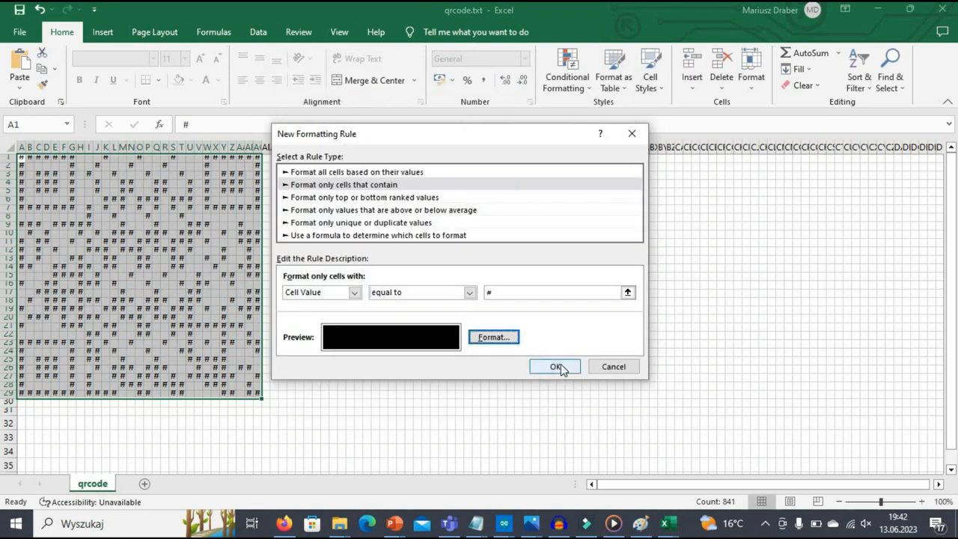
{"action": "left_click", "coordinate": [554, 366]}
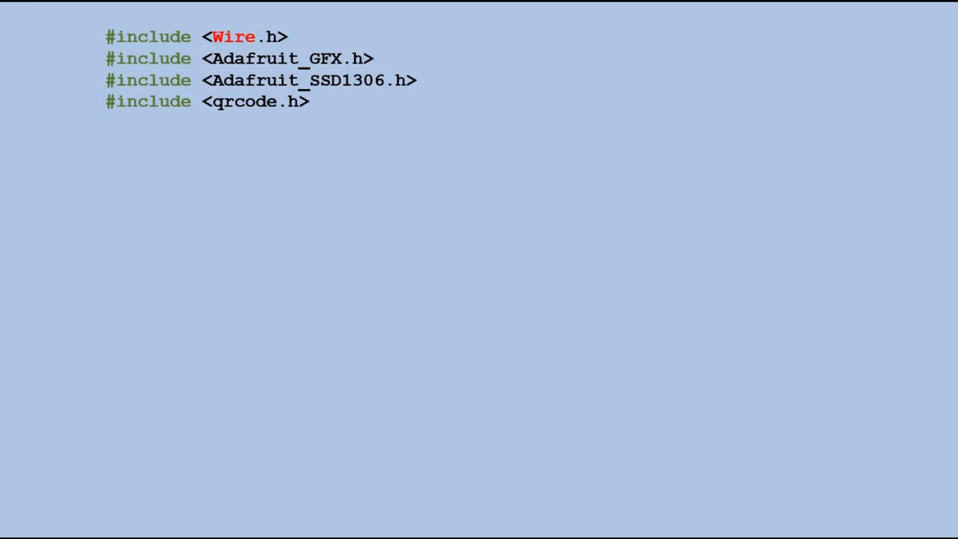
Step: Type the OLED_WIDTH 128 define, display object, display initialisation and a displayQRCode("Marios Ideas") call
{"action": "type", "text": "#define OLED_WIDTH 128"}
{"action": "type", "text": "#define OLED_HEIGHT 64"}
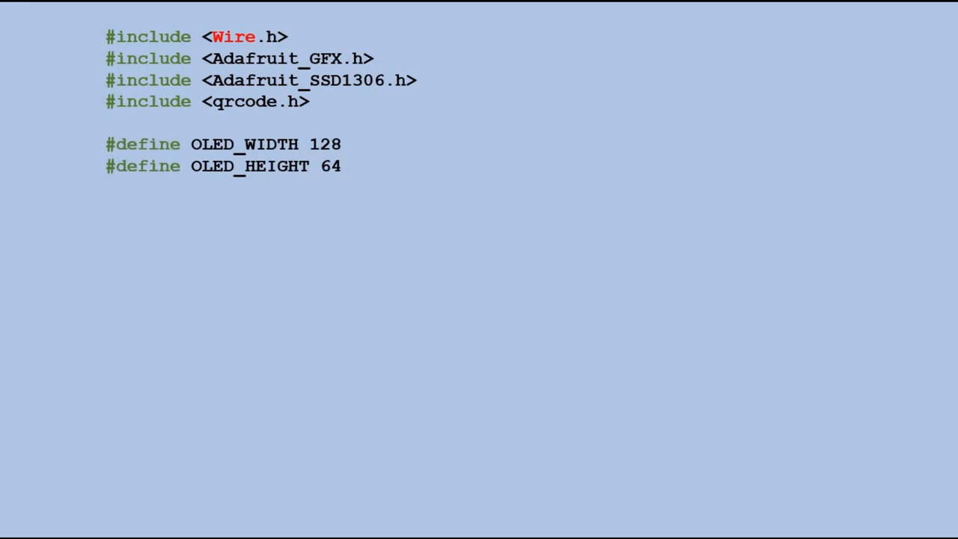
{"action": "type", "text": "// OLED display object"}
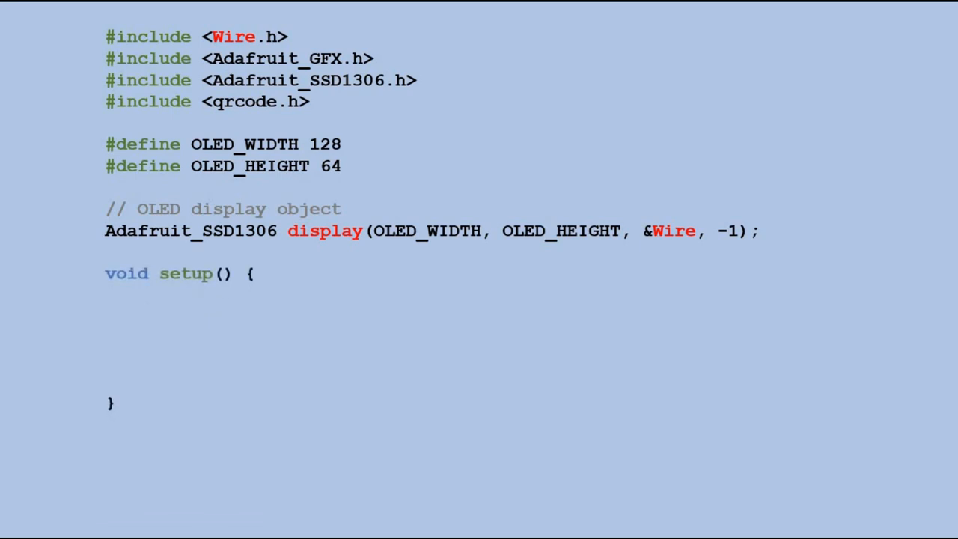
{"action": "type", "text": "// Initialize the OLED display"}
{"action": "type", "text": "display.clearDisplay();"}
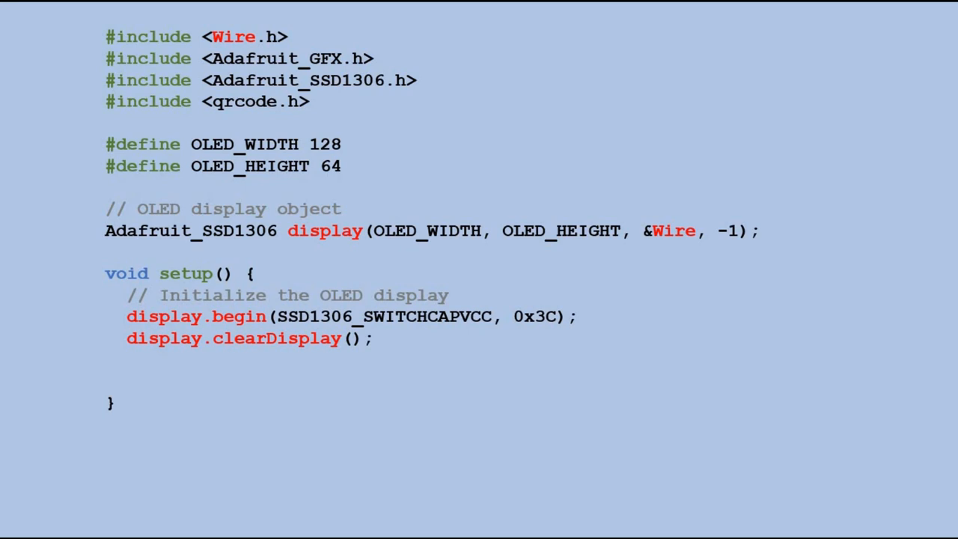
{"action": "type", "text": "displayQRCode(„Marios Ideas\");"}
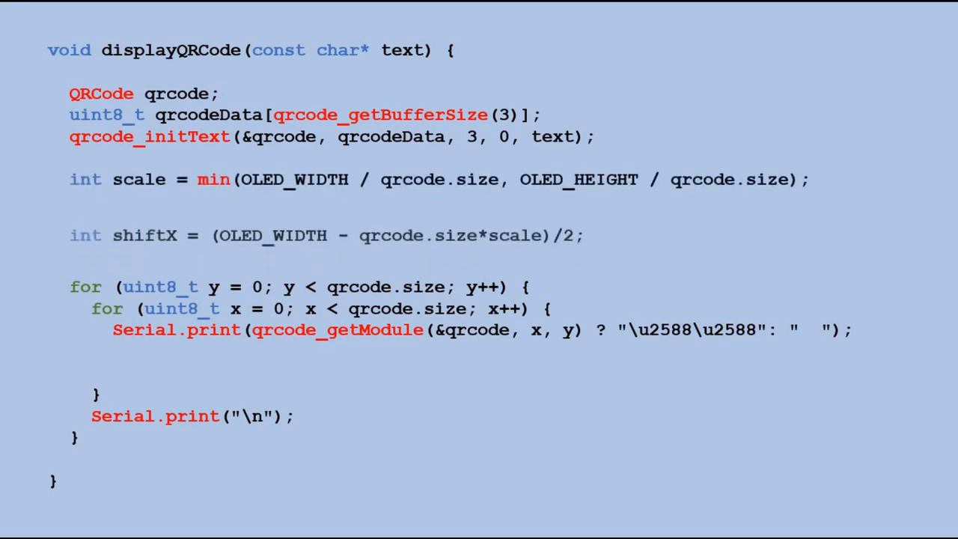
Step: Add int shiftY = (OLED_HEIGHT - qrcode.size*scale)/2 for vertical centring
{"action": "type", "text": "int shiftY = (OLED_HEIGHT - qrcode.size*scale)/2;"}
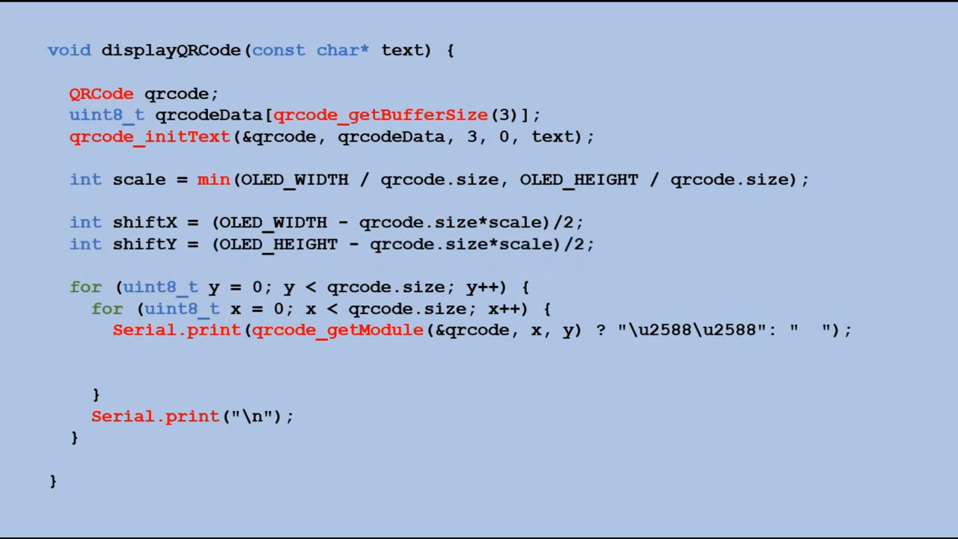